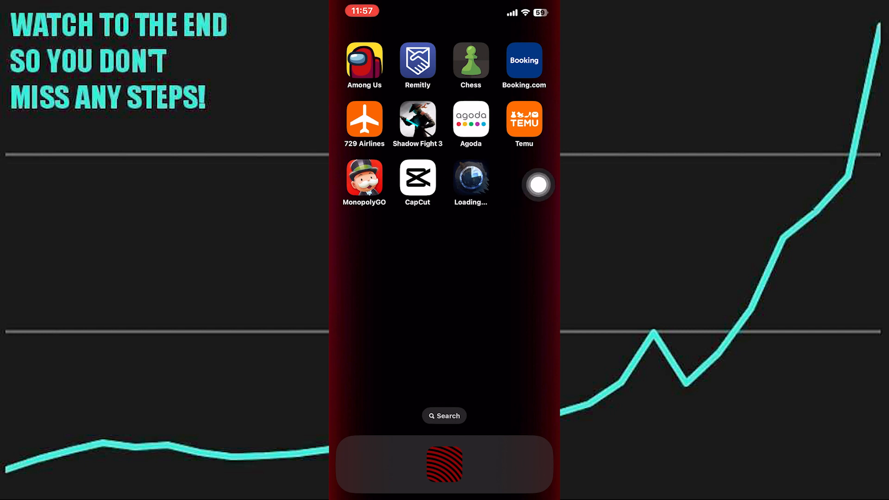
- Launch Agoda from the home screen to reach its travel home page
left_click(470, 119)
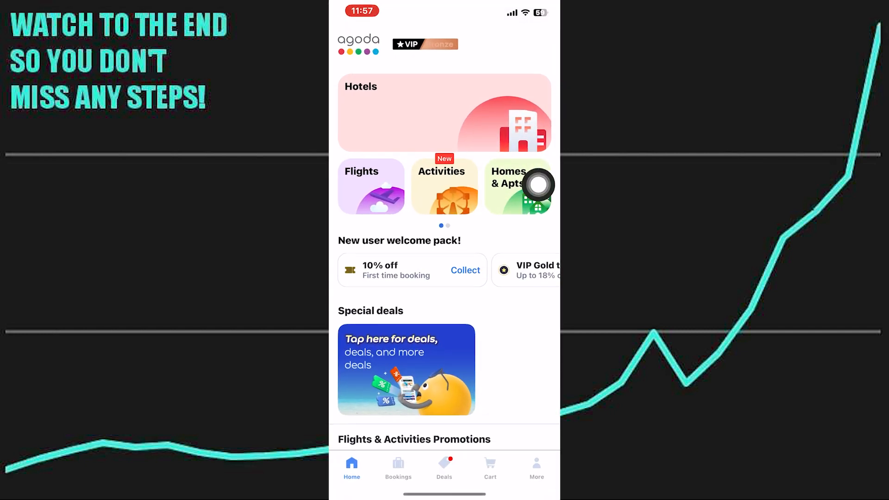
mouse_move(523, 437)
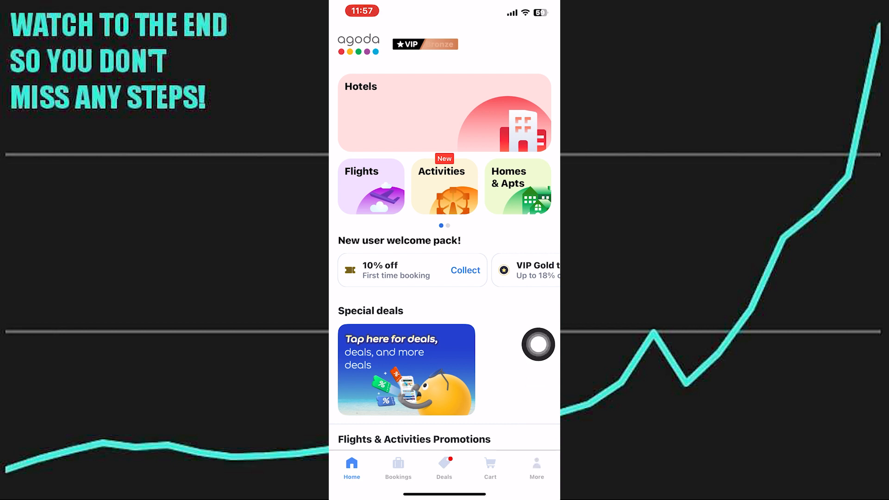
- From the More menu, reach Delete my account and confirm deletion, landing on the re-authentication sign-in form
left_click(536, 467)
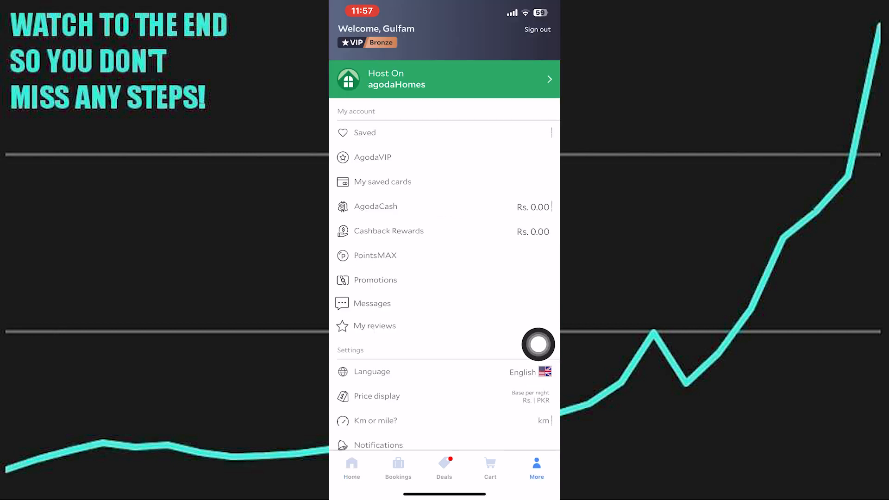
scroll("down", 3)
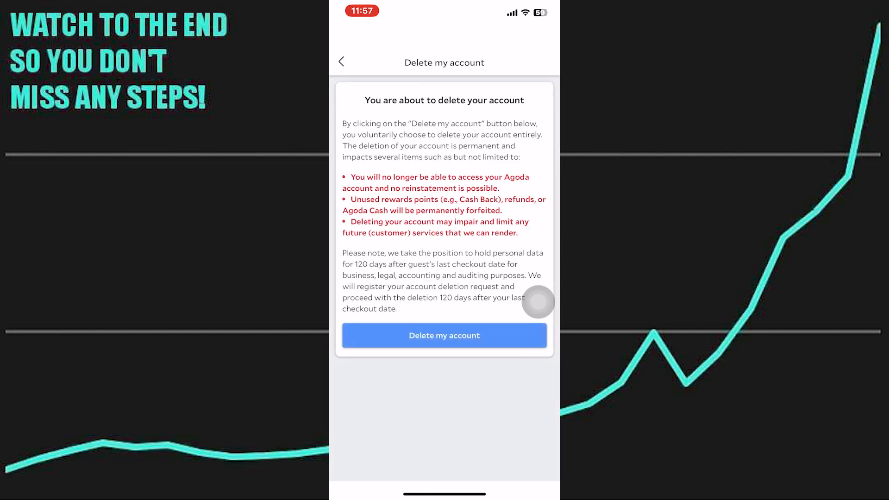
mouse_move(503, 285)
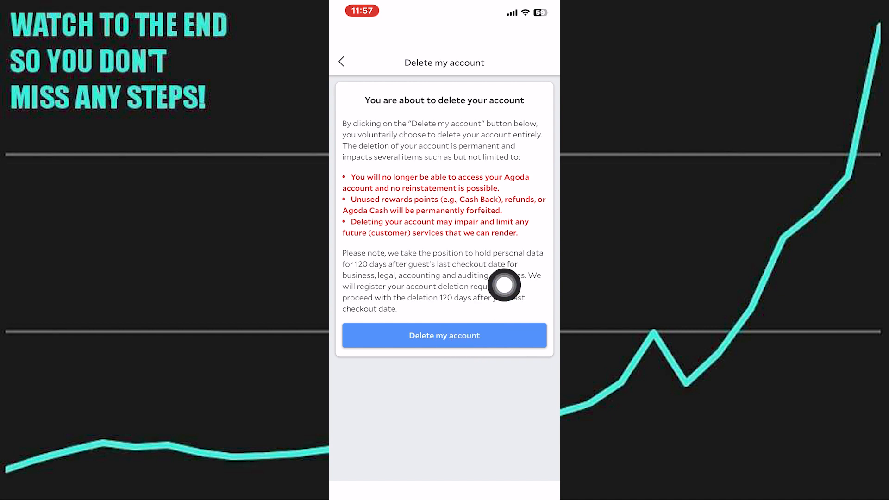
left_click(444, 335)
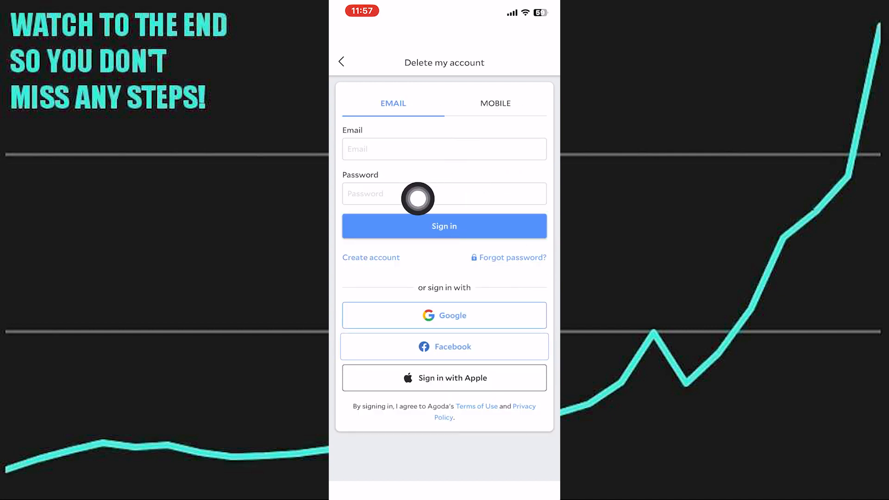
mouse_move(538, 252)
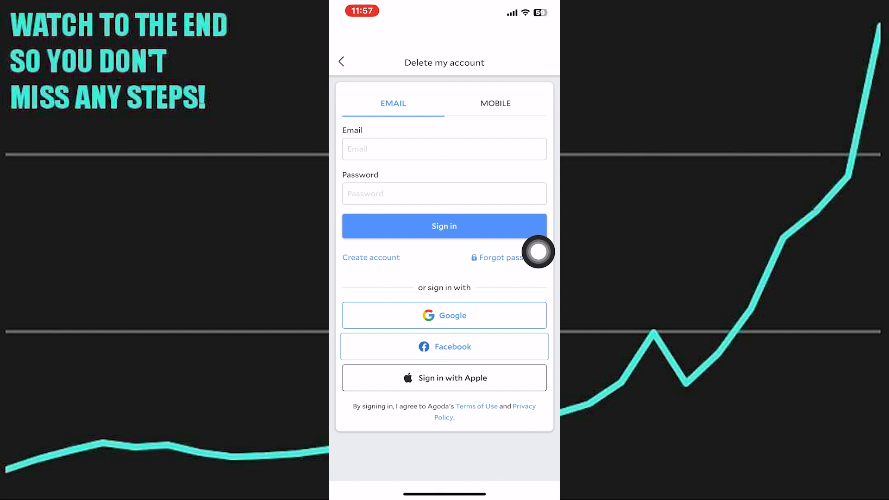
- Attempt Google login and allow the google.com prompt, ending in a technical-issue error
left_click(444, 315)
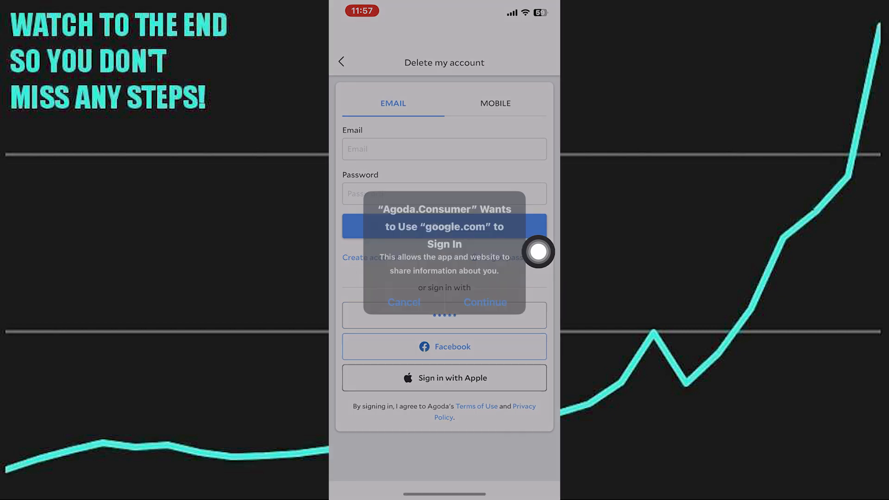
left_click(404, 302)
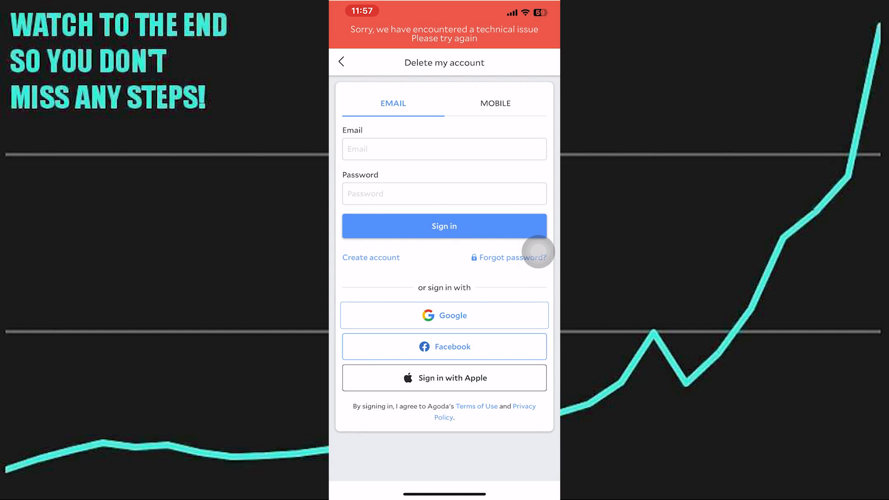